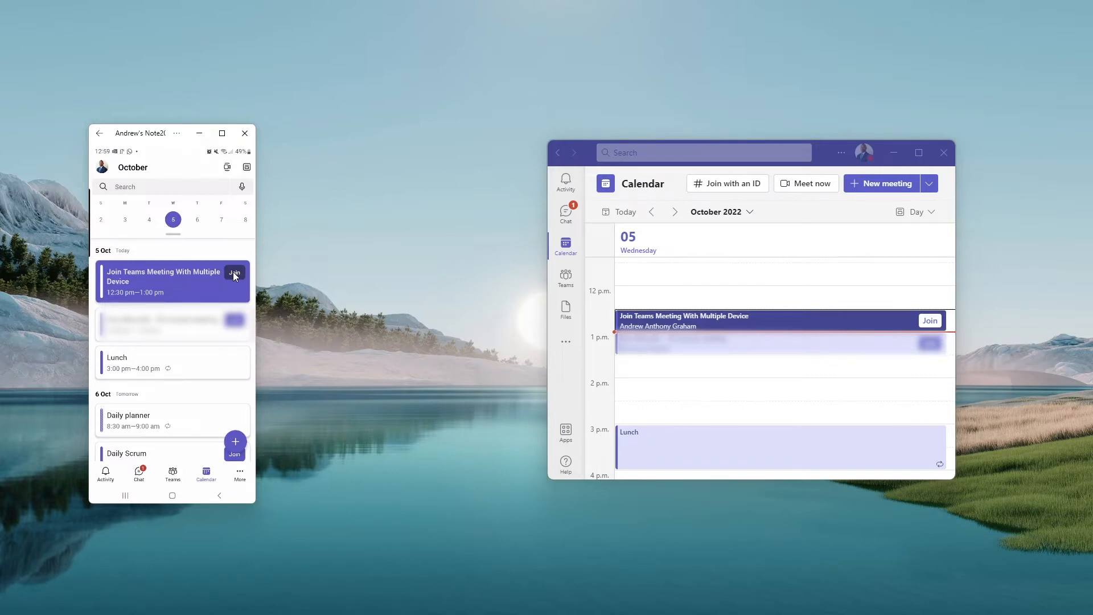
# Join the 'Join Teams Meeting With Multiple Device' meeting from the phone's calendar event.
pyautogui.click(234, 272)
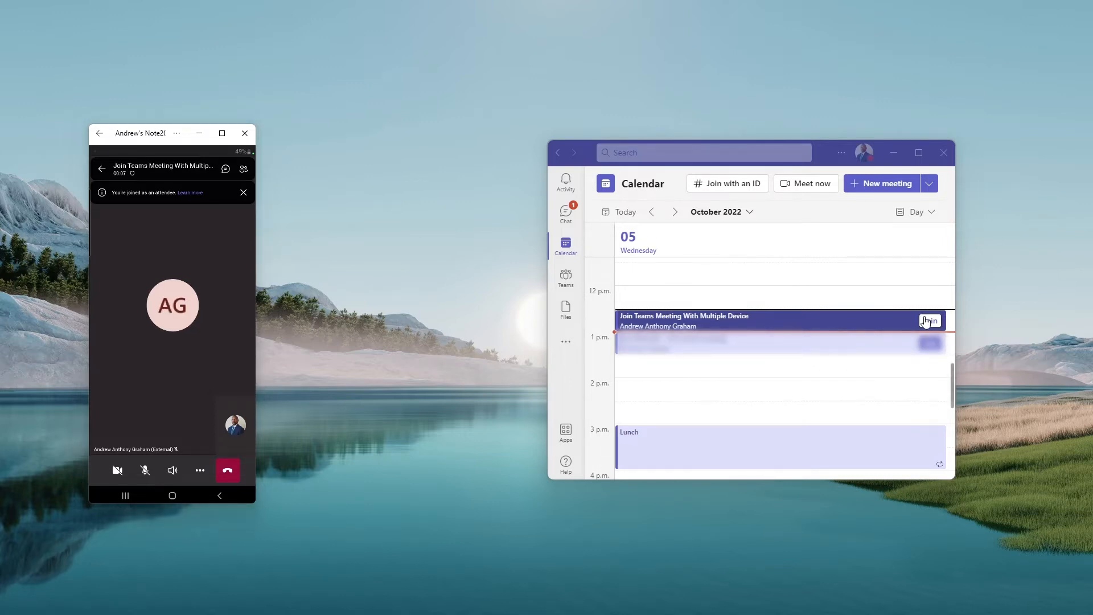
# Join the same meeting on the laptop, reaching the 'already in this meeting on another device' prompt.
pyautogui.click(929, 322)
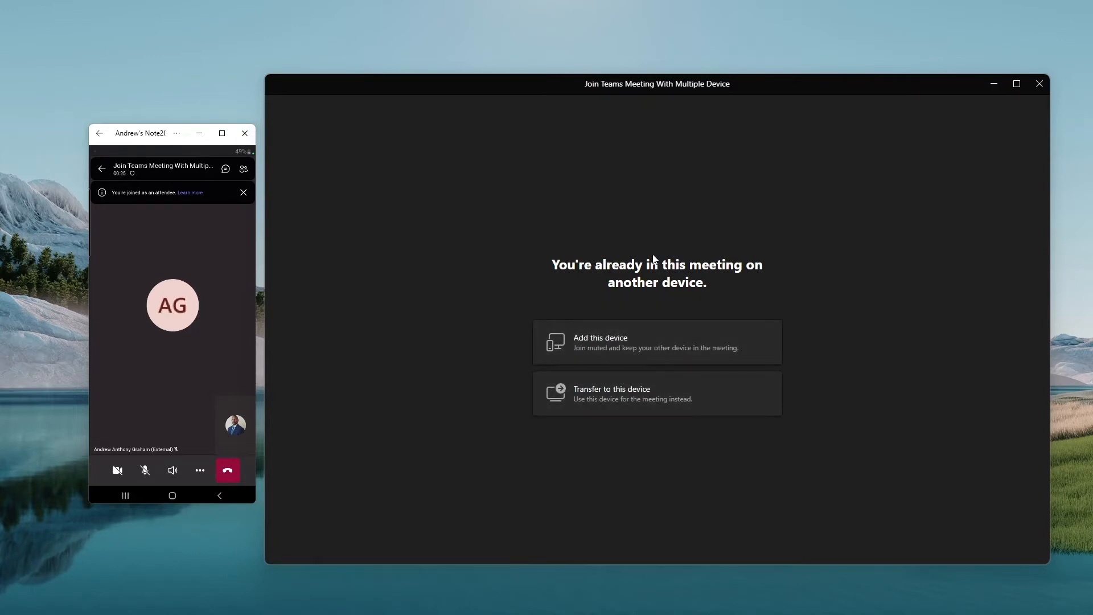
pyautogui.moveTo(694, 311)
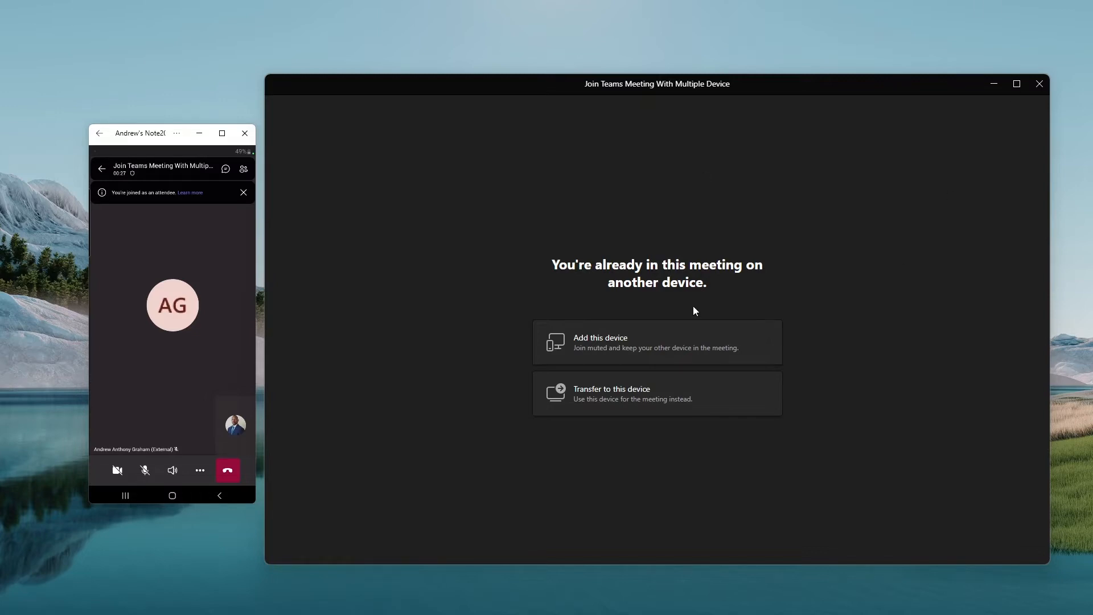
pyautogui.click(657, 393)
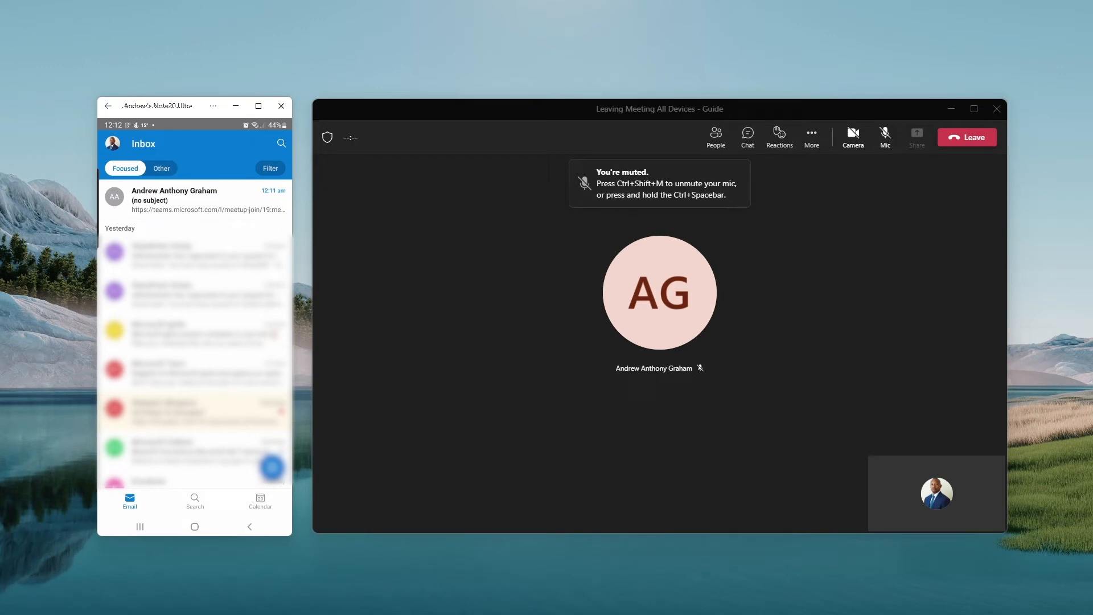
pyautogui.moveTo(711, 364)
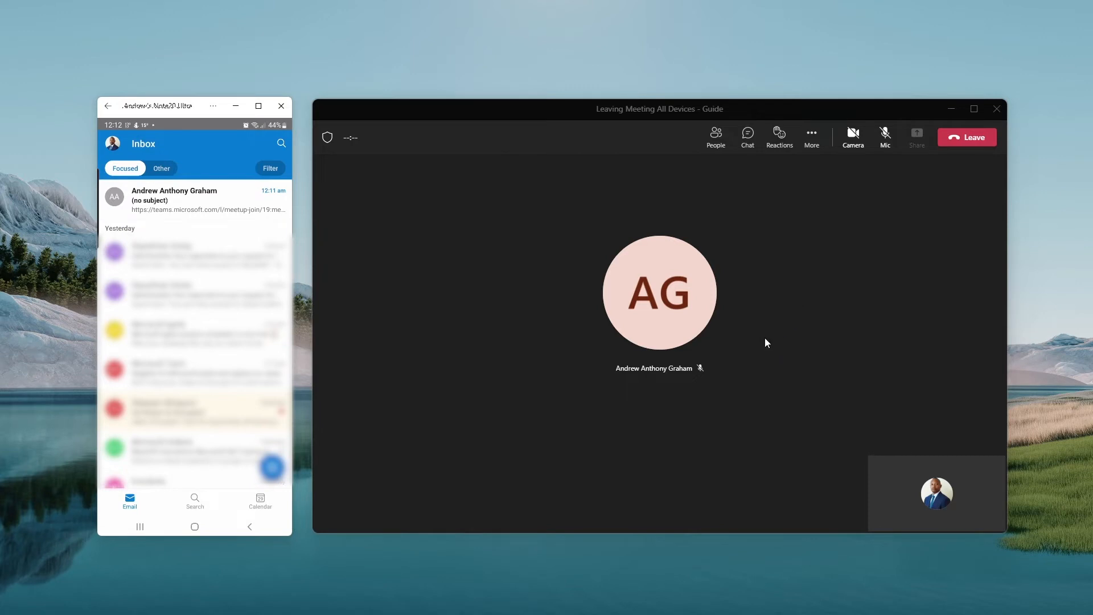
pyautogui.moveTo(967, 137)
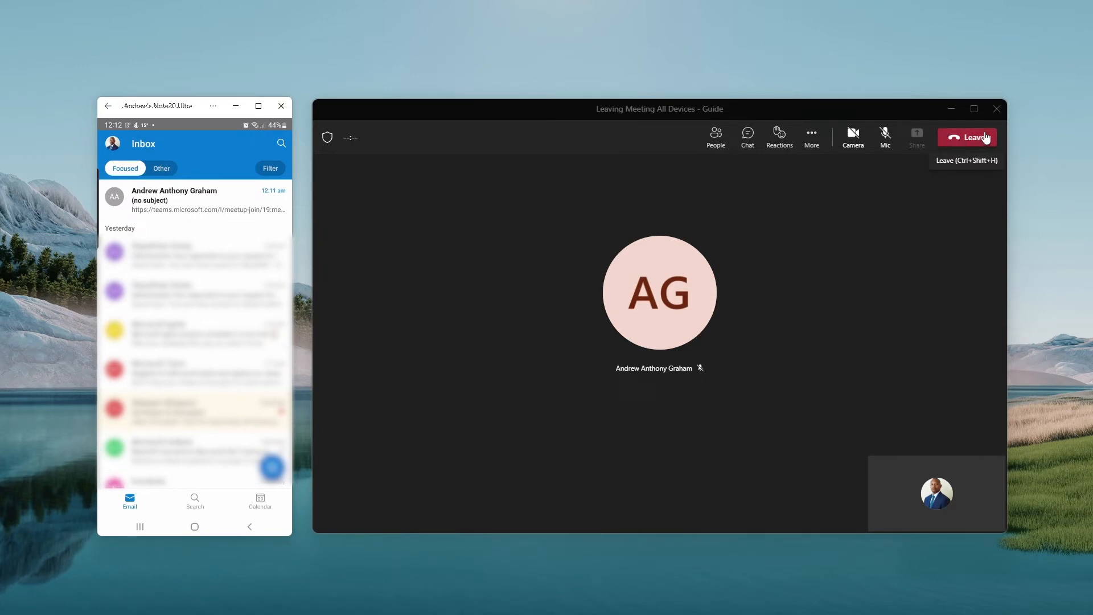
pyautogui.moveTo(173, 198)
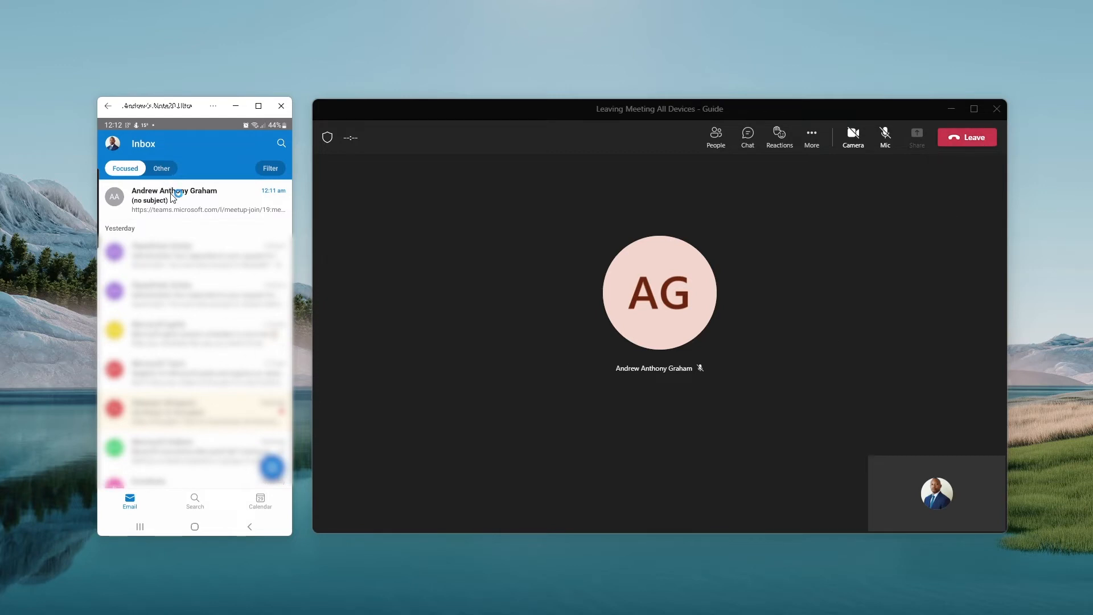
# Join the 'Leaving Meeting All Devices - Guide' meeting on the phone via the emailed link, with the laptop's Leave options shown.
pyautogui.click(194, 199)
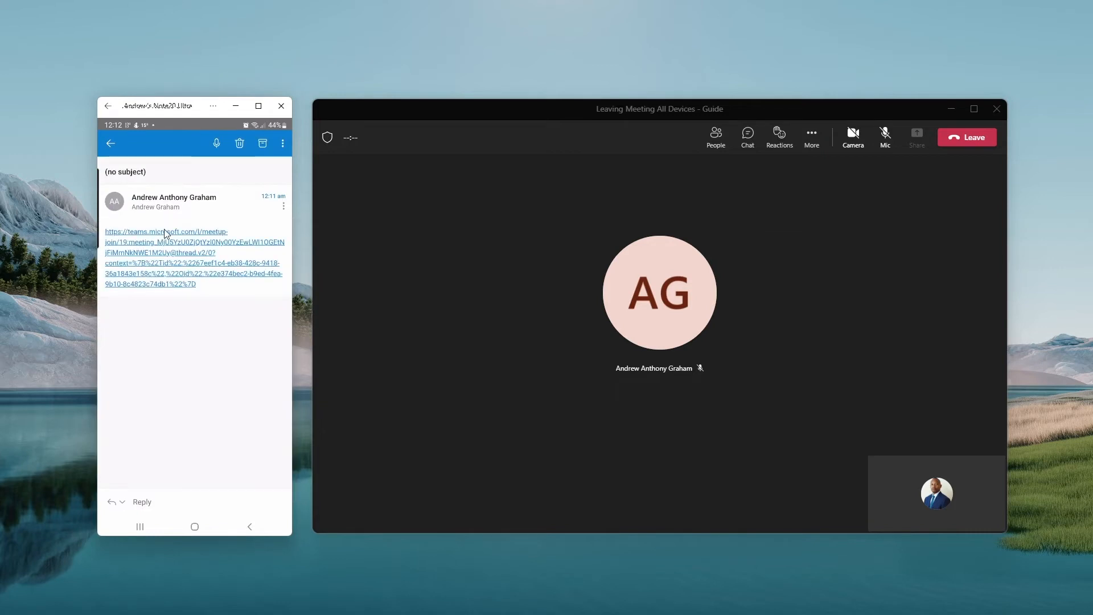
pyautogui.moveTo(159, 251)
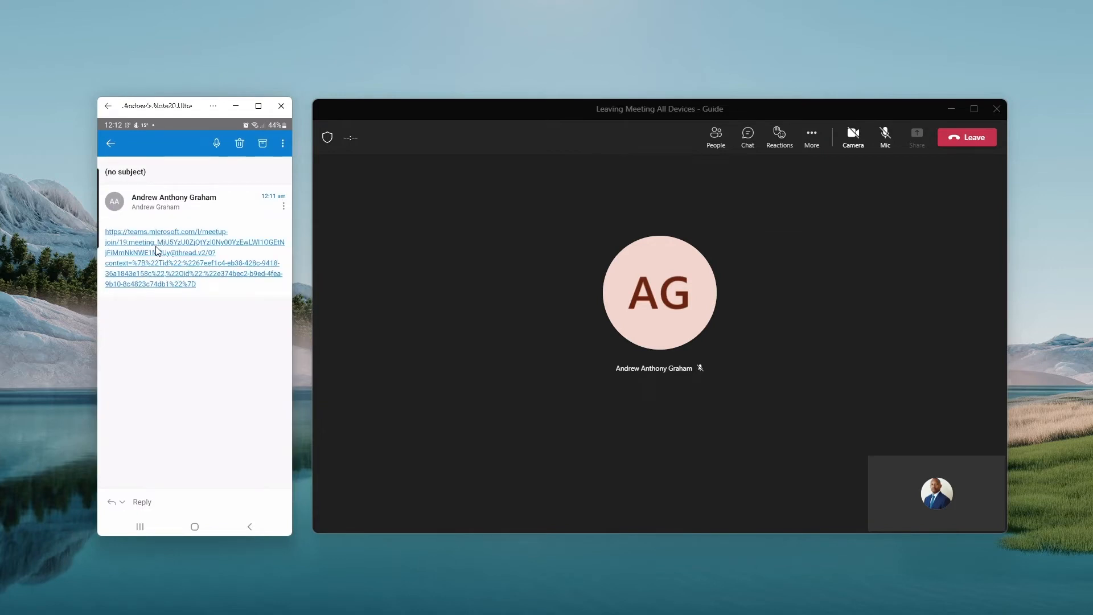
pyautogui.click(165, 252)
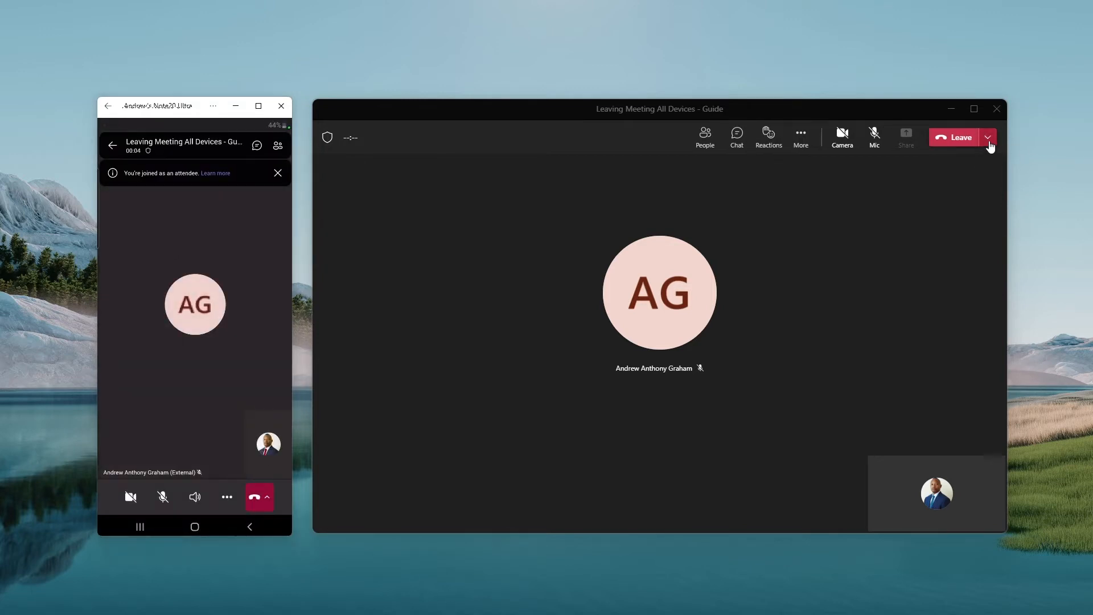
pyautogui.click(989, 136)
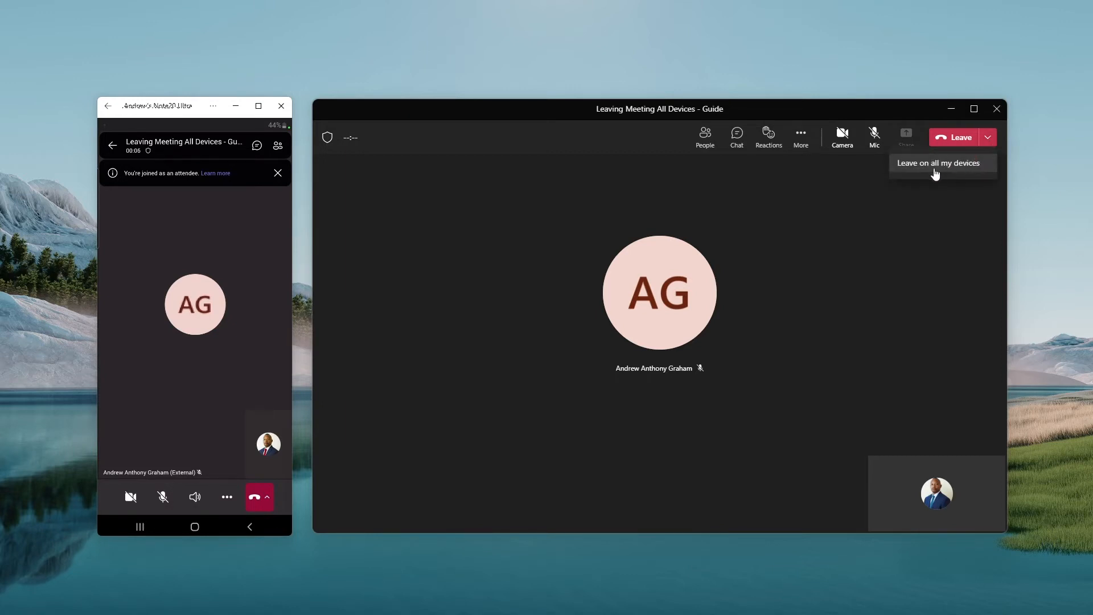
pyautogui.moveTo(879, 289)
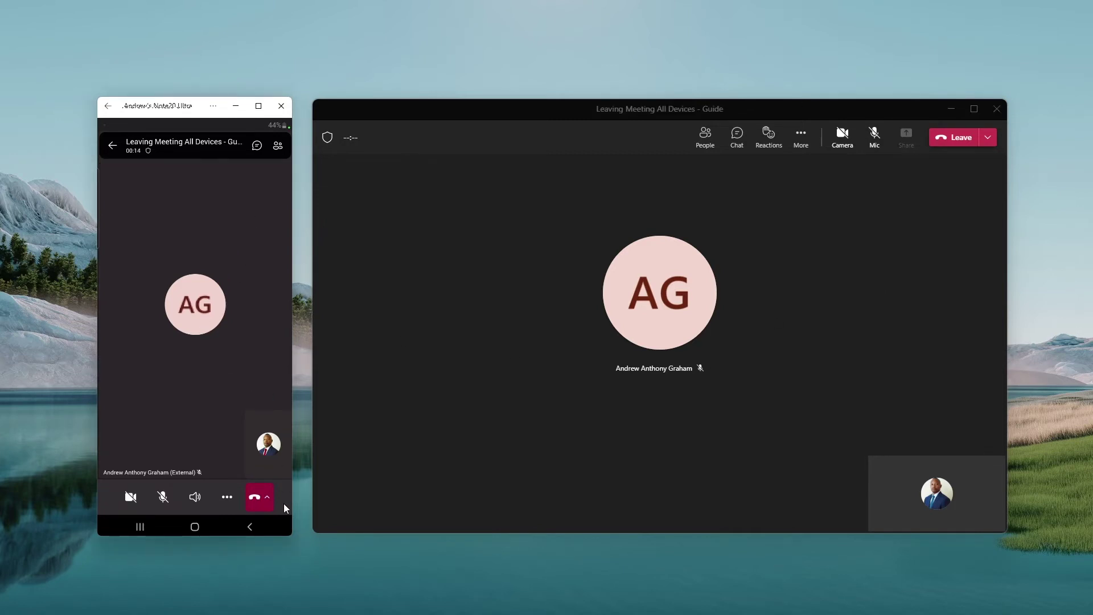
# Send a 'Test' message in the meeting chat from the phone.
pyautogui.click(267, 496)
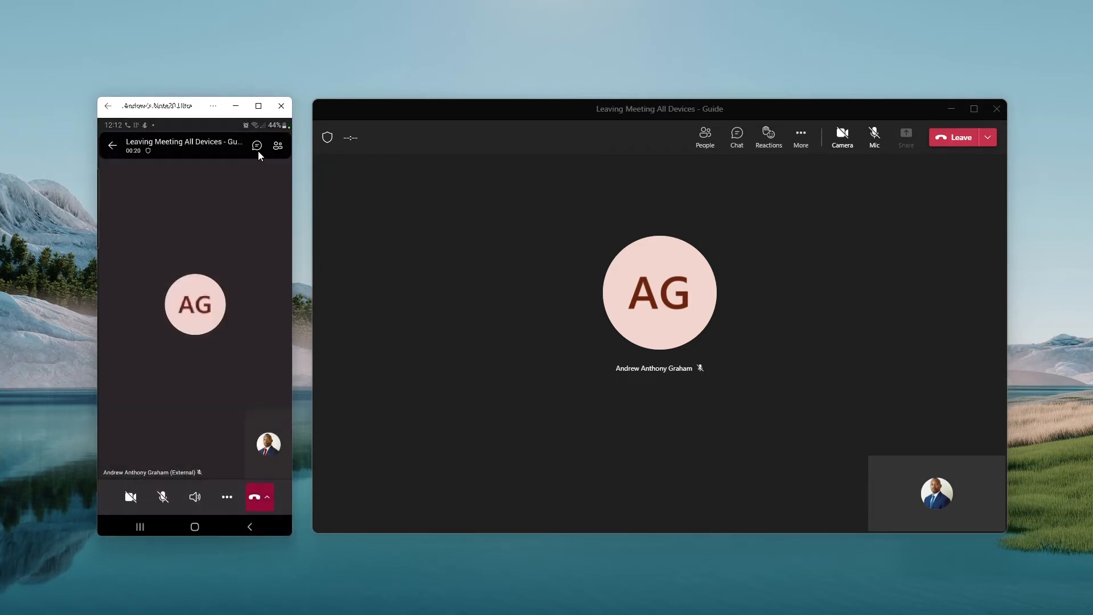
pyautogui.click(256, 146)
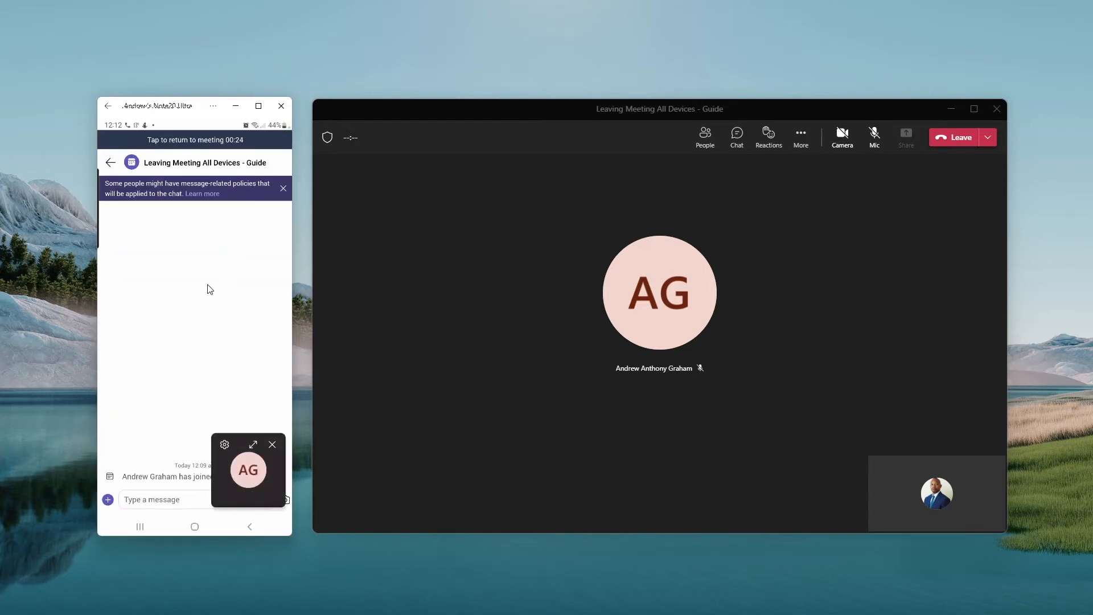
pyautogui.write('Test')
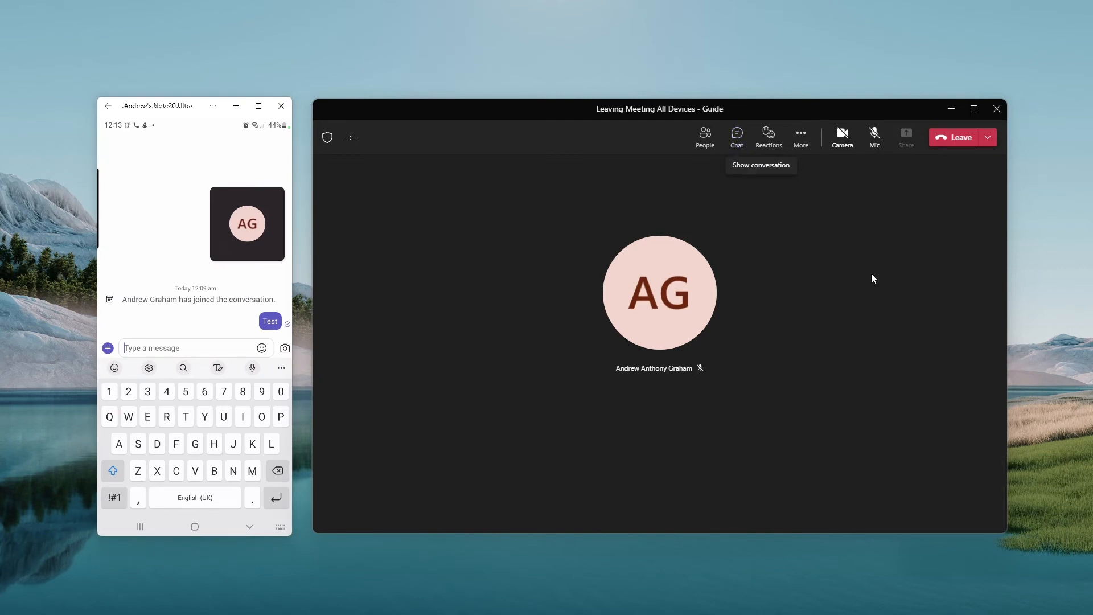
# View the 'Test' message in the laptop's meeting chat and return the phone to the call view.
pyautogui.click(735, 133)
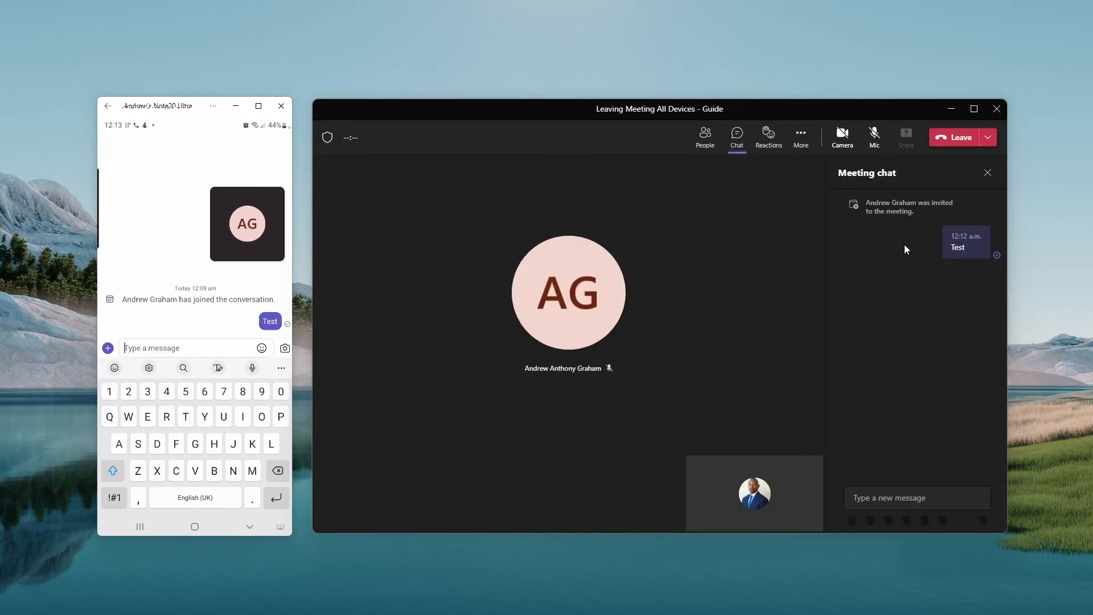
pyautogui.click(916, 498)
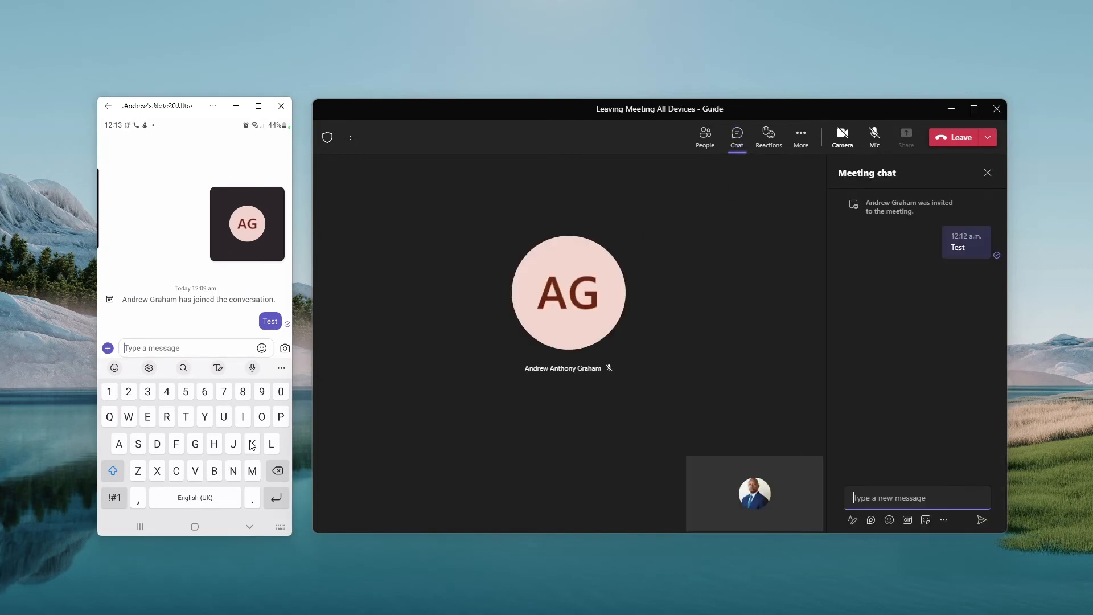
pyautogui.click(249, 526)
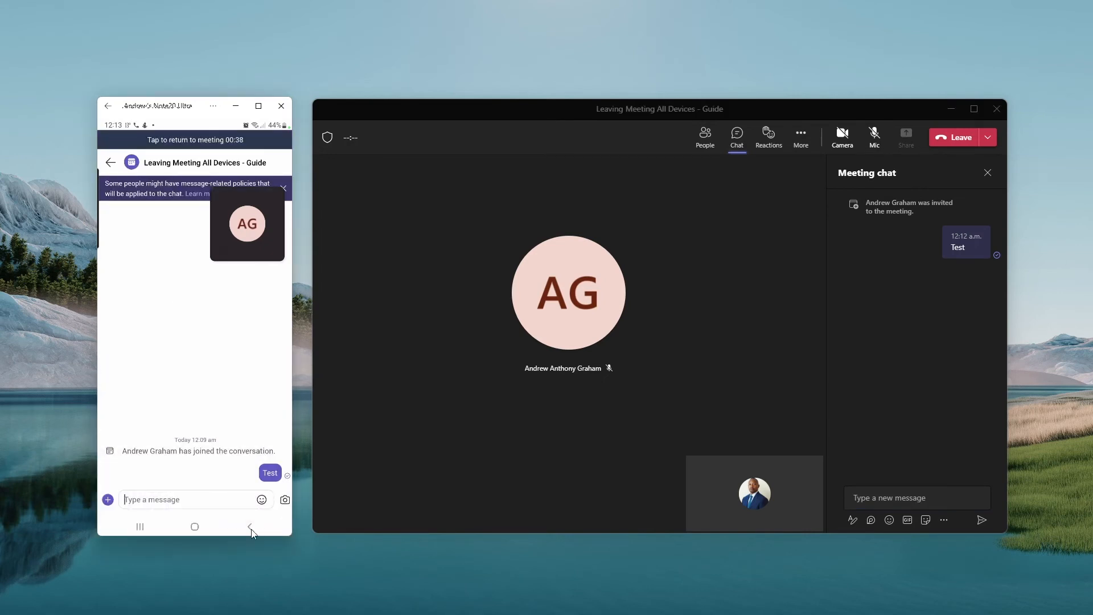
pyautogui.click(196, 139)
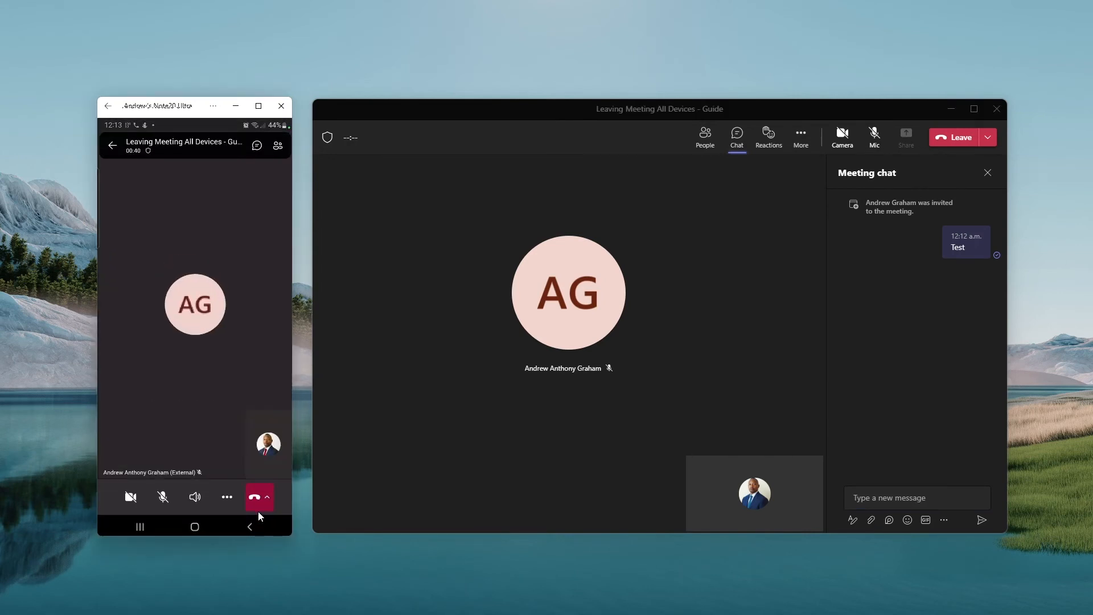
# Leave the meeting on the phone only, then rejoin it from the Call ended screen.
pyautogui.click(267, 496)
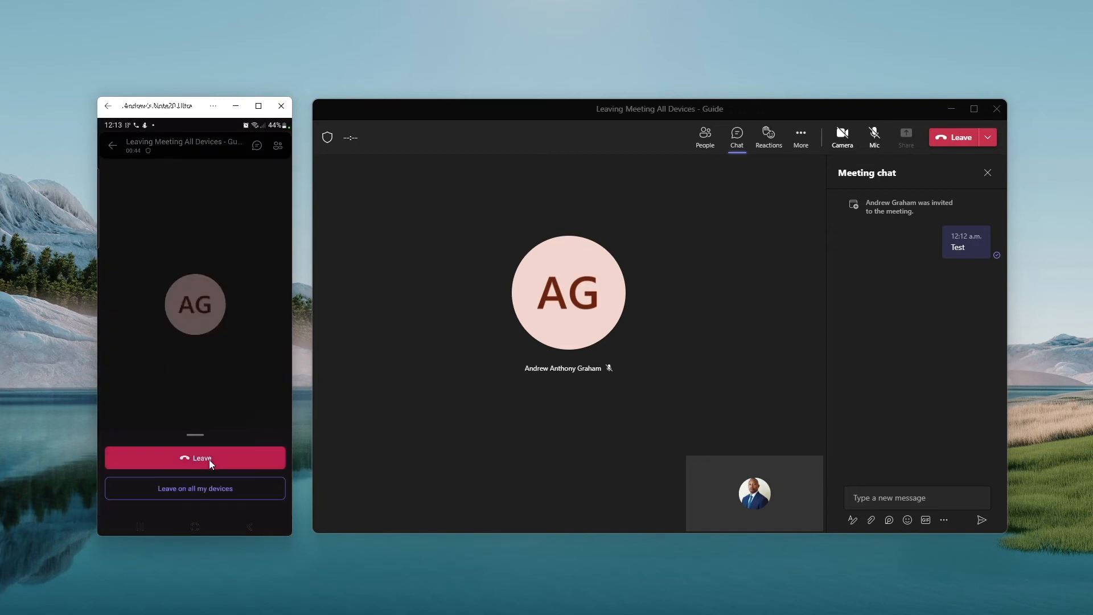
pyautogui.click(196, 458)
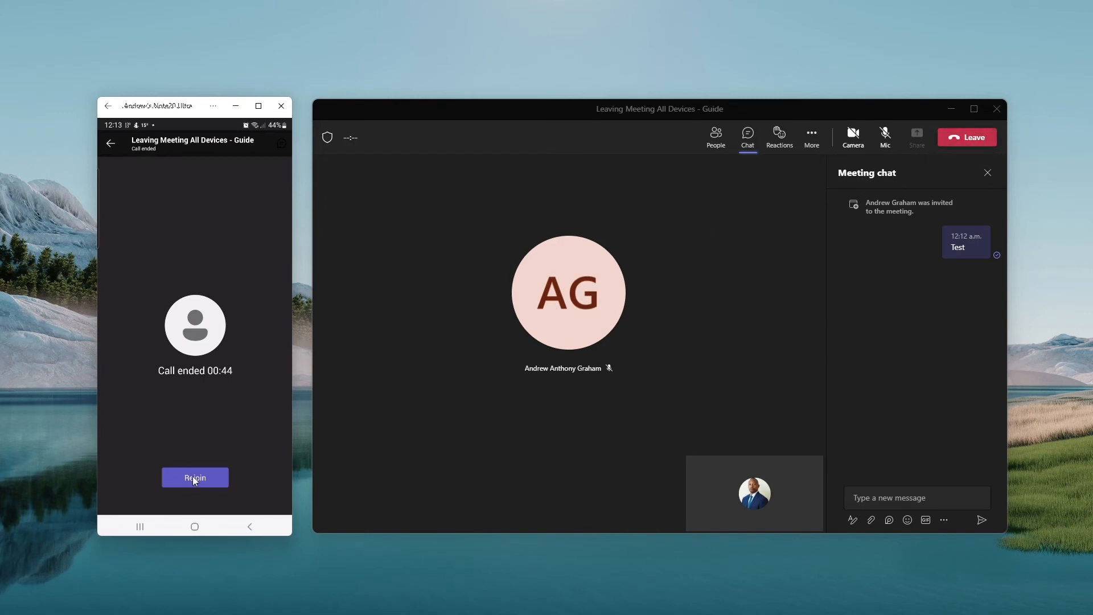
pyautogui.click(194, 477)
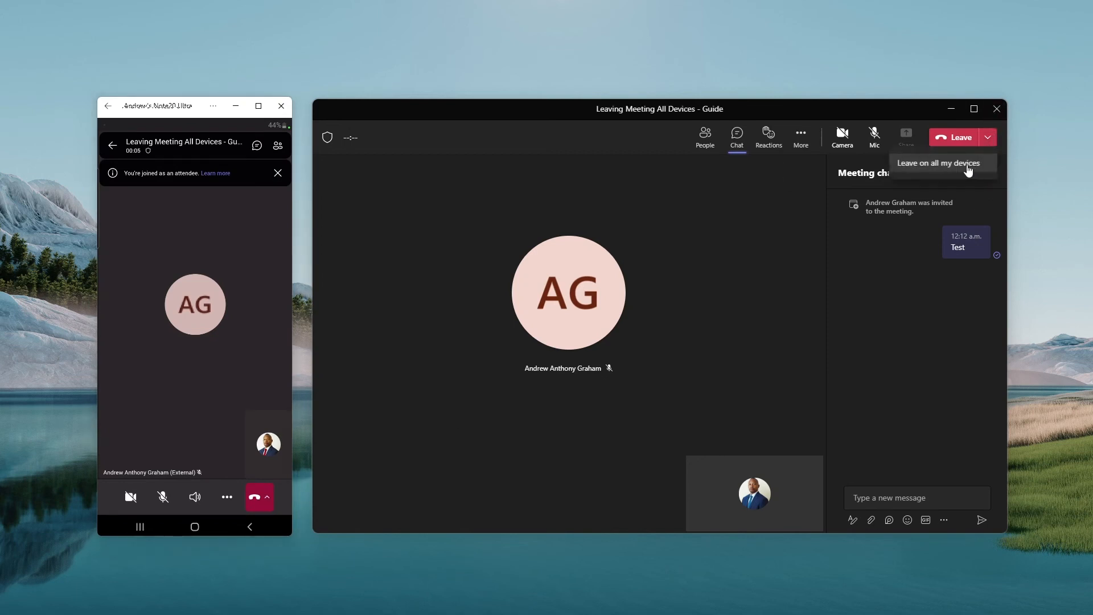
# Choose 'Leave on all my devices' on the phone, ending the meeting on phone and laptop.
pyautogui.click(266, 497)
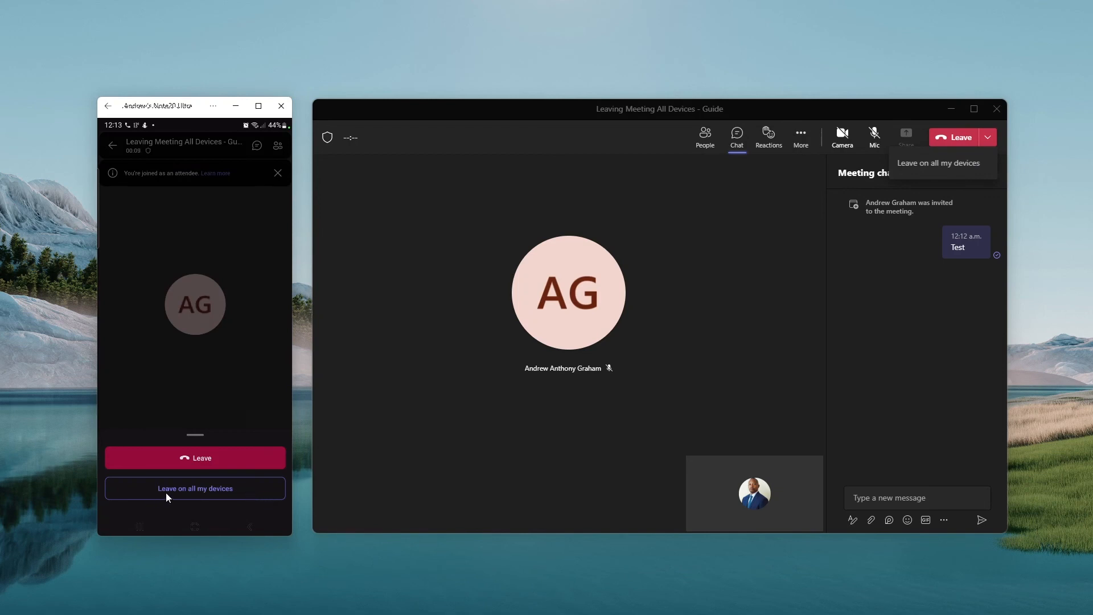
pyautogui.click(196, 488)
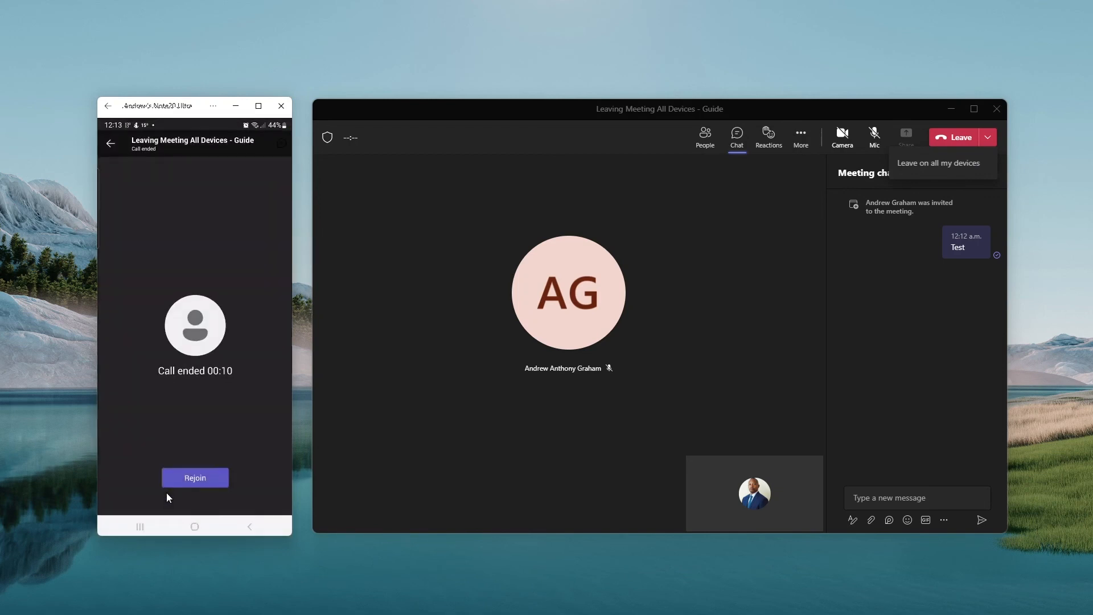
pyautogui.click(941, 164)
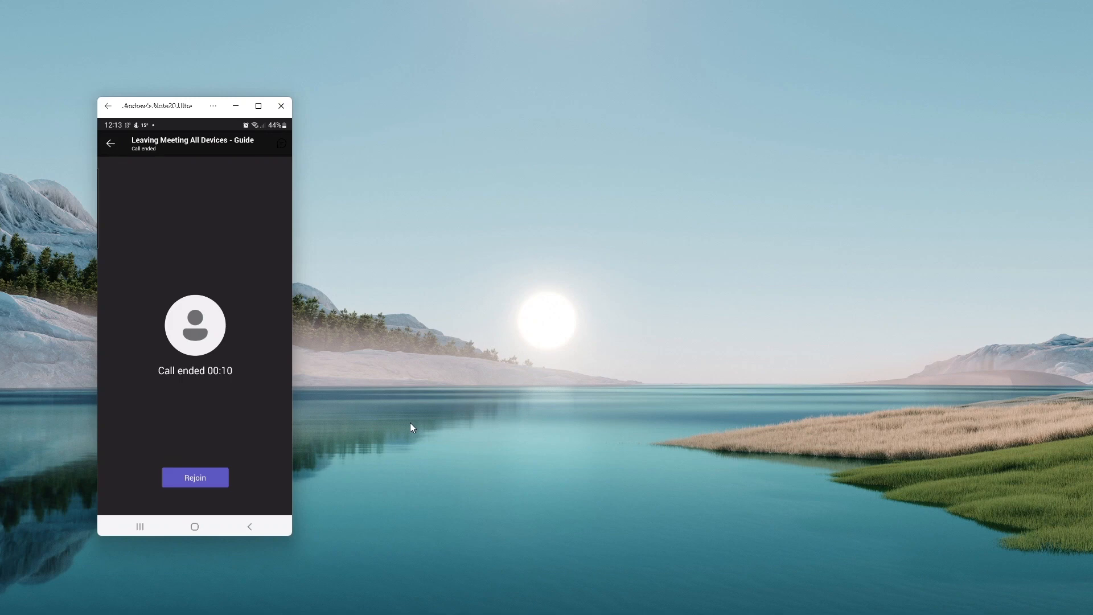
pyautogui.moveTo(376, 421)
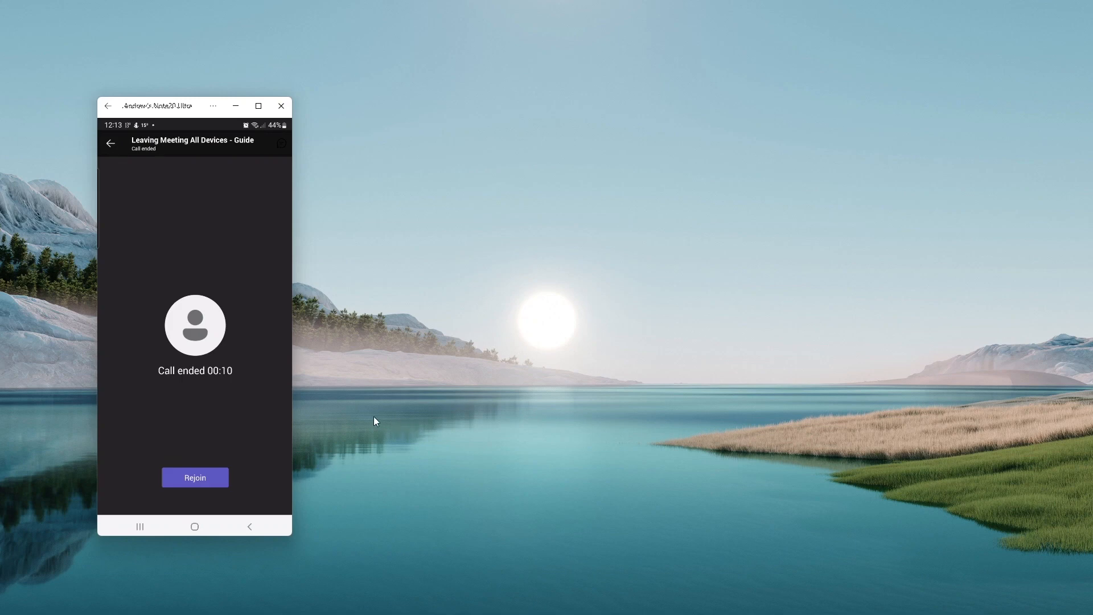